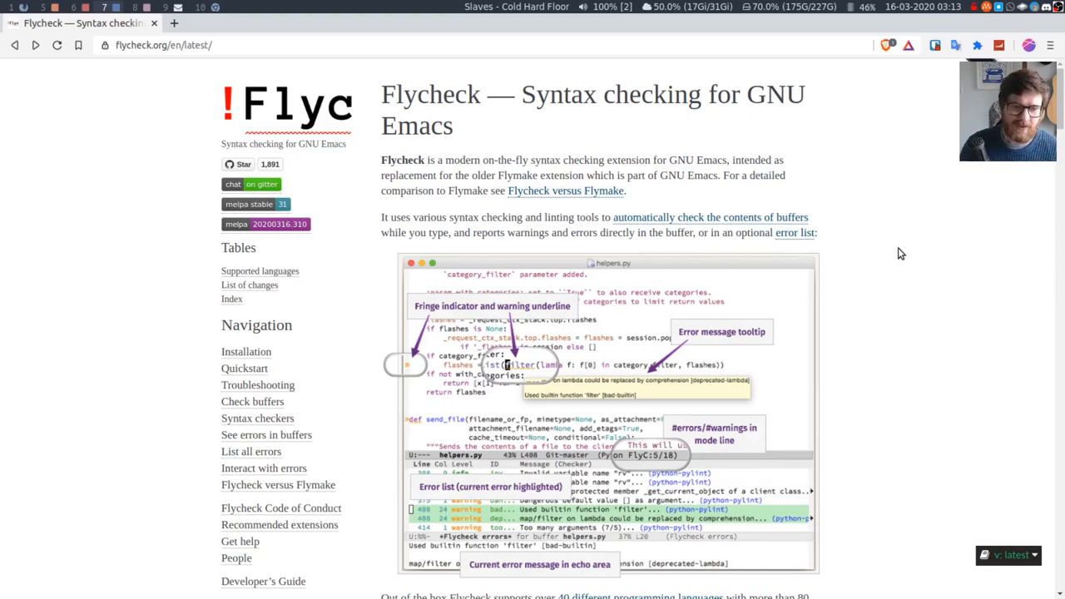
pyautogui.moveTo(731, 249)
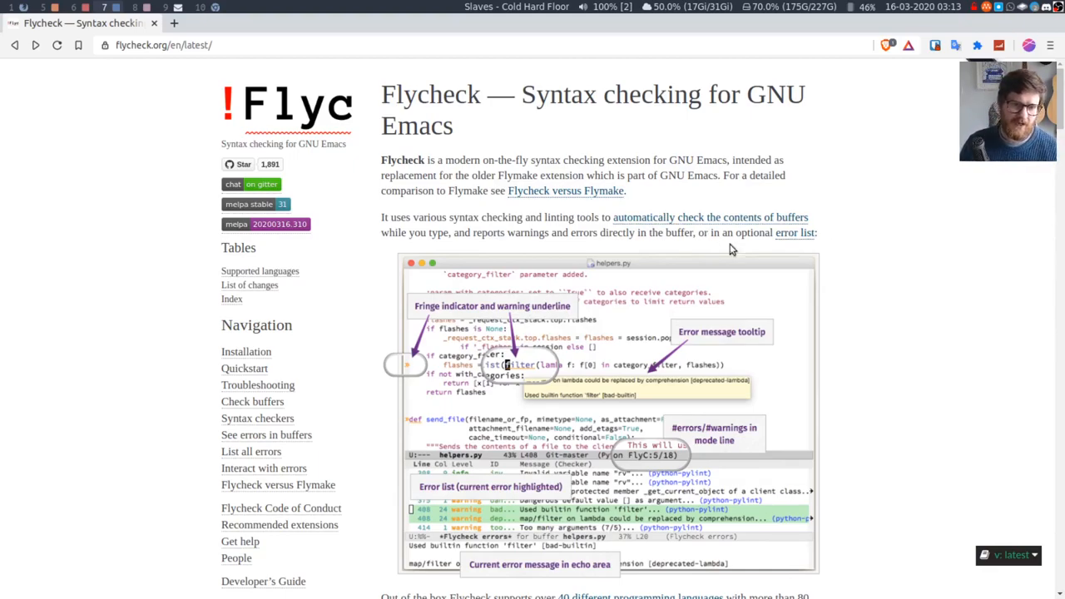
# - Scroll the Supported Languages page down toward the Javascript checkers section
pyautogui.scroll(-3)
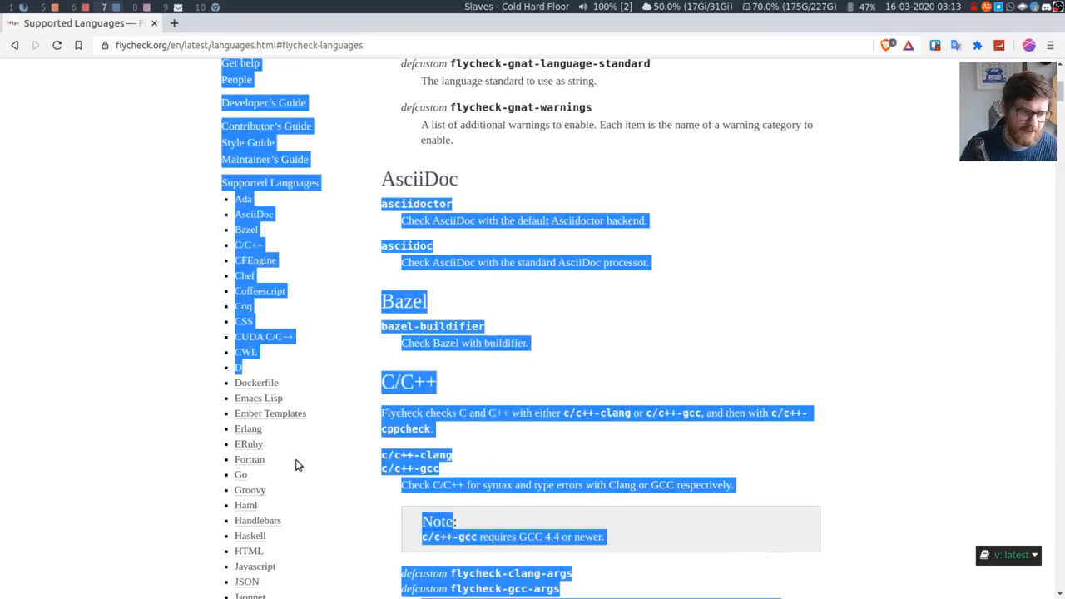
pyautogui.scroll(-3)
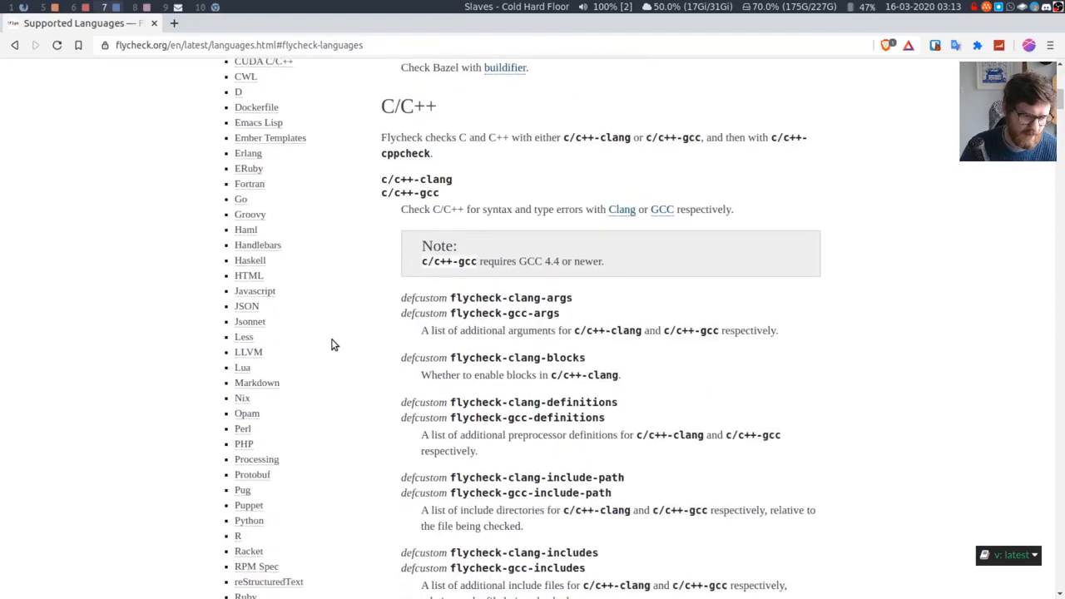
pyautogui.scroll(-3)
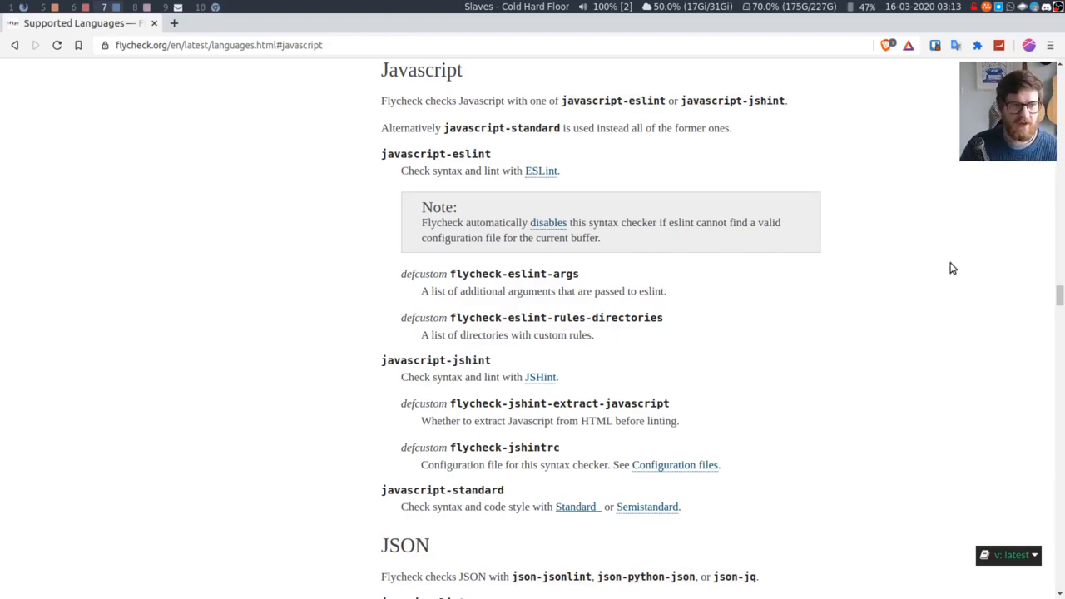
pyautogui.moveTo(350, 93)
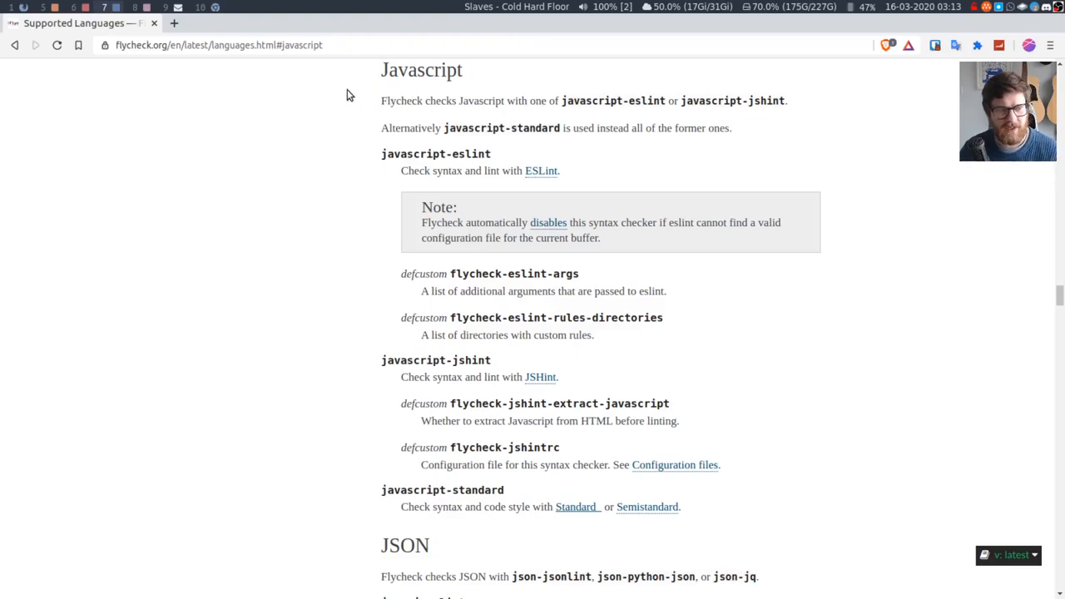
pyautogui.moveTo(936, 310)
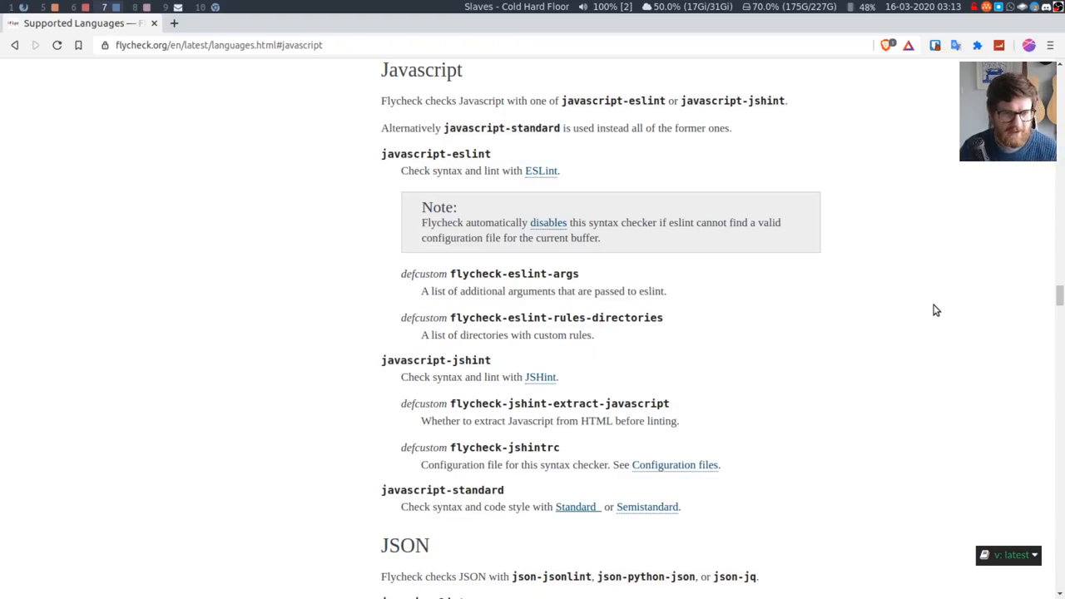
# - Scroll back up within the Javascript section to read the javascript-eslint notes
pyautogui.doubleClick(436, 154)
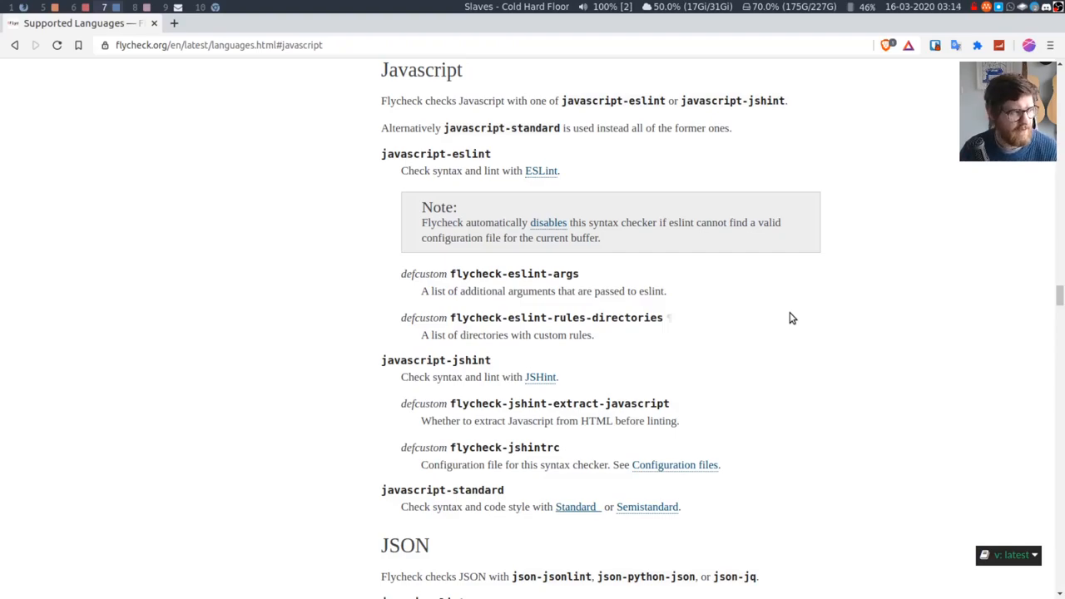
pyautogui.moveTo(593, 290)
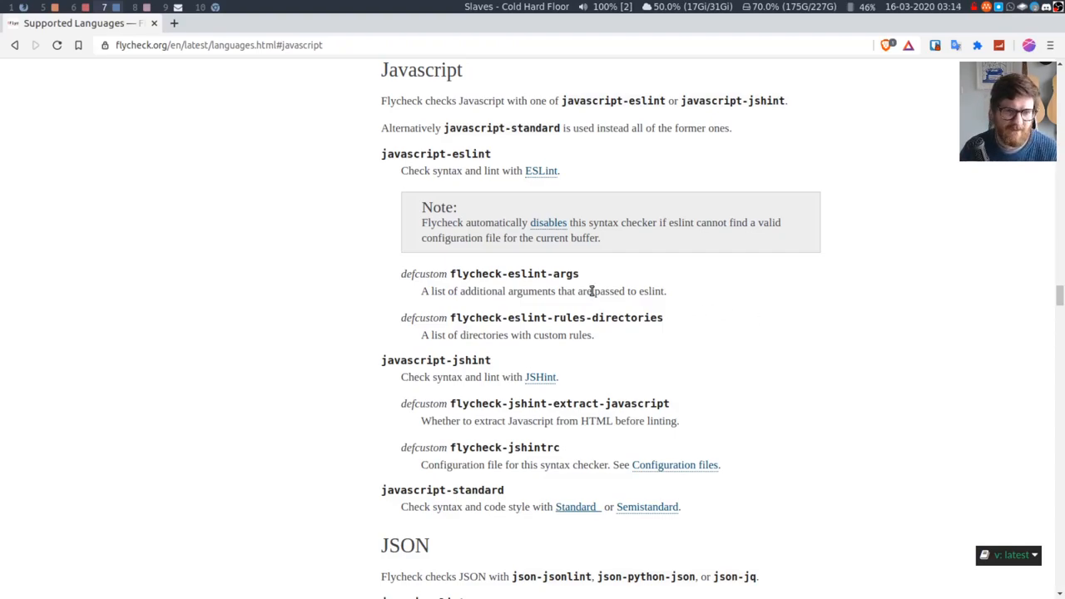
pyautogui.moveTo(812, 369)
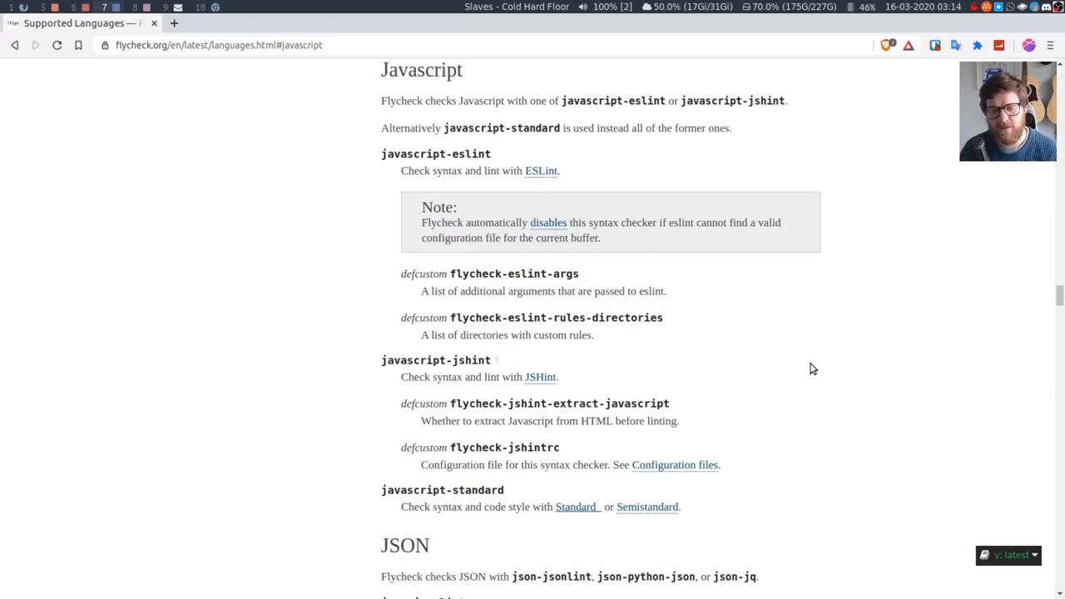
pyautogui.moveTo(819, 340)
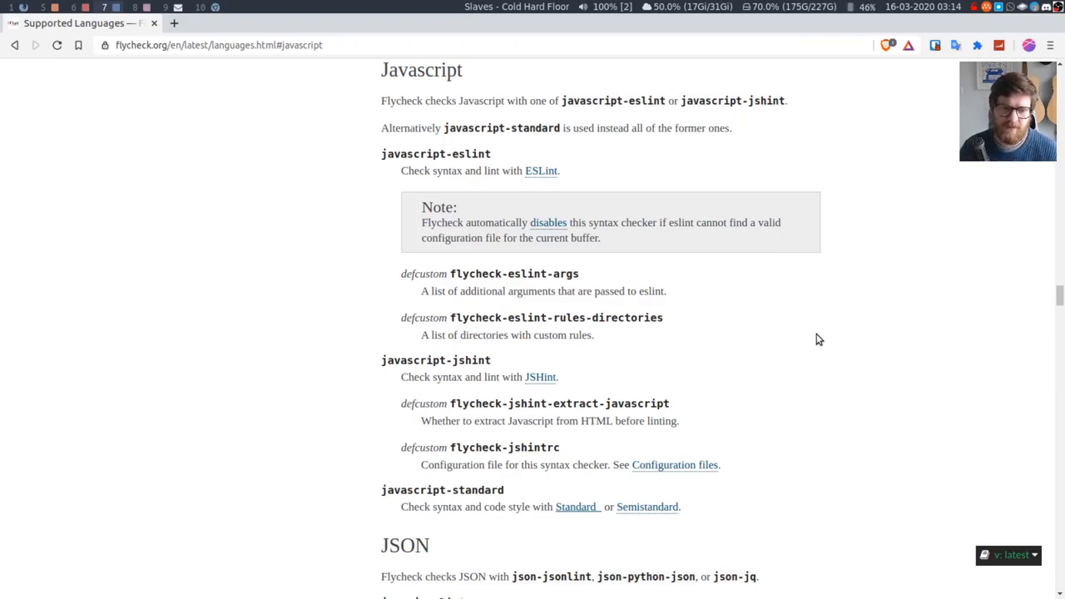
pyautogui.scroll(3)
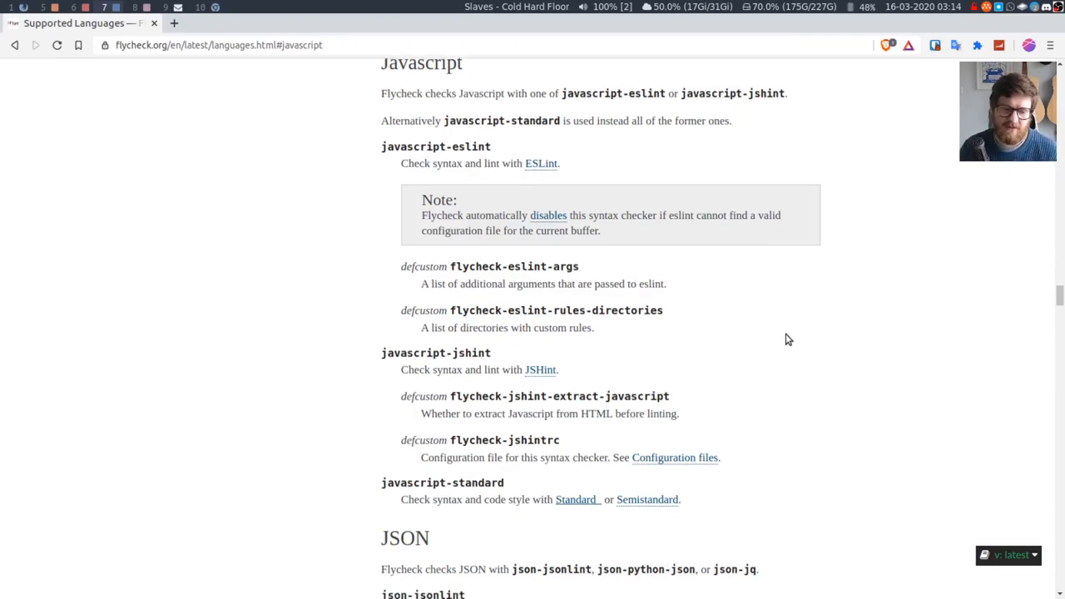
pyautogui.scroll(3)
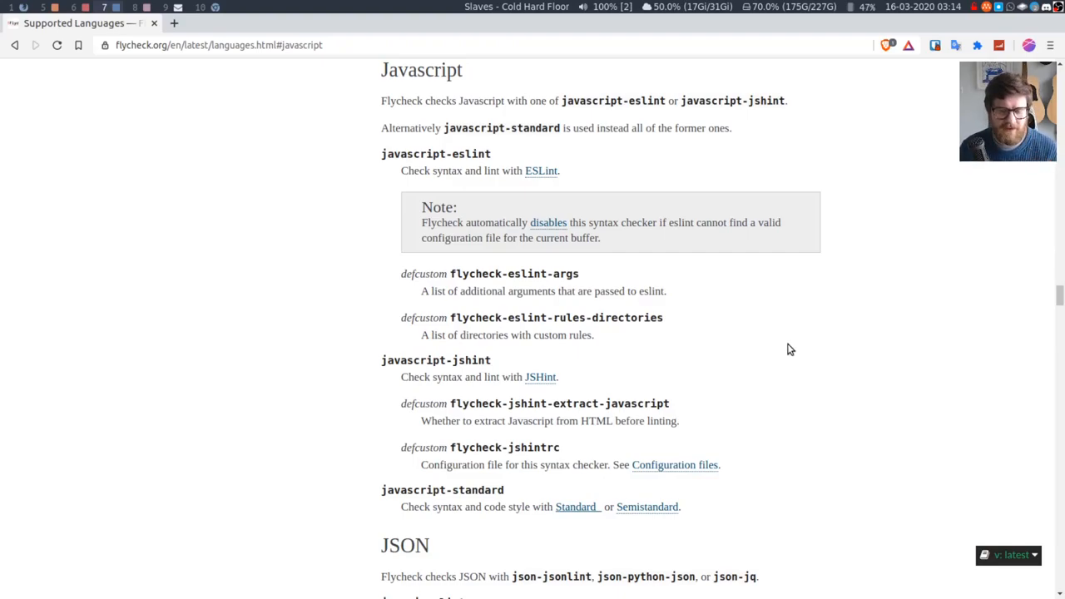
pyautogui.moveTo(802, 338)
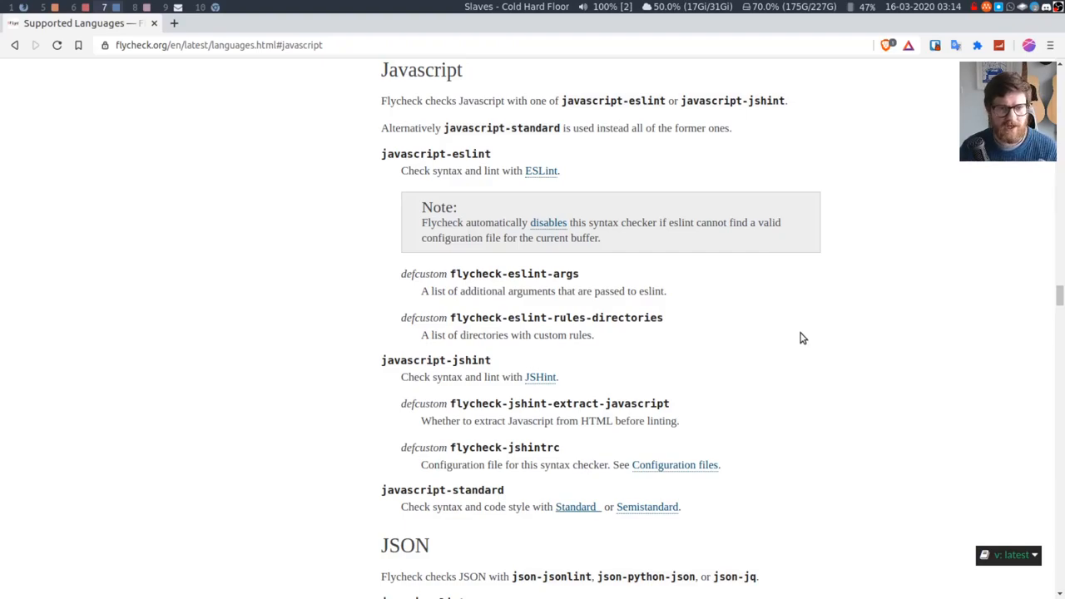
pyautogui.moveTo(683, 143)
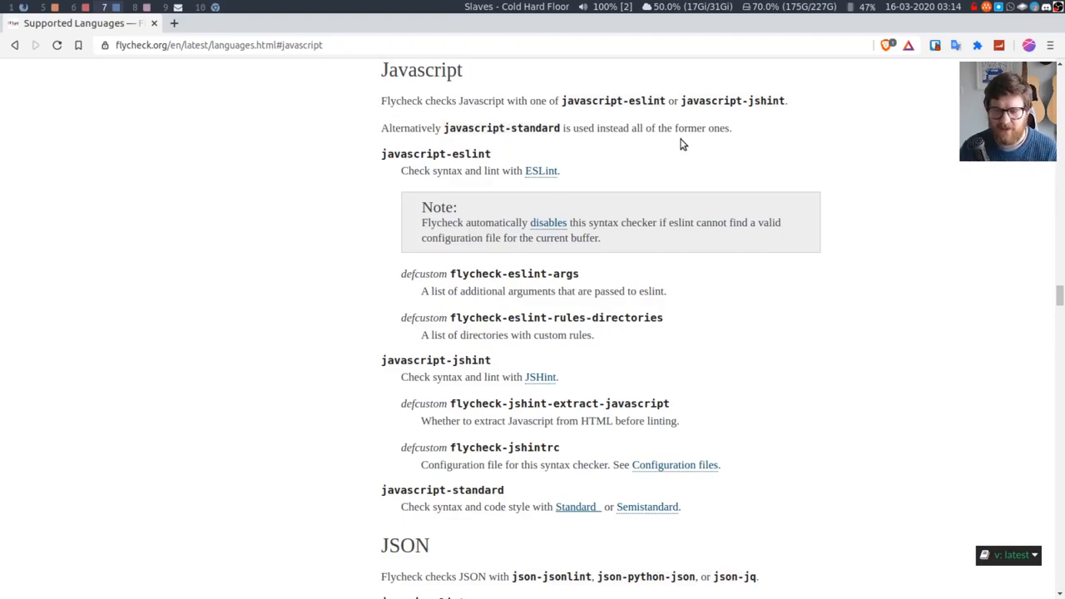
pyautogui.moveTo(882, 244)
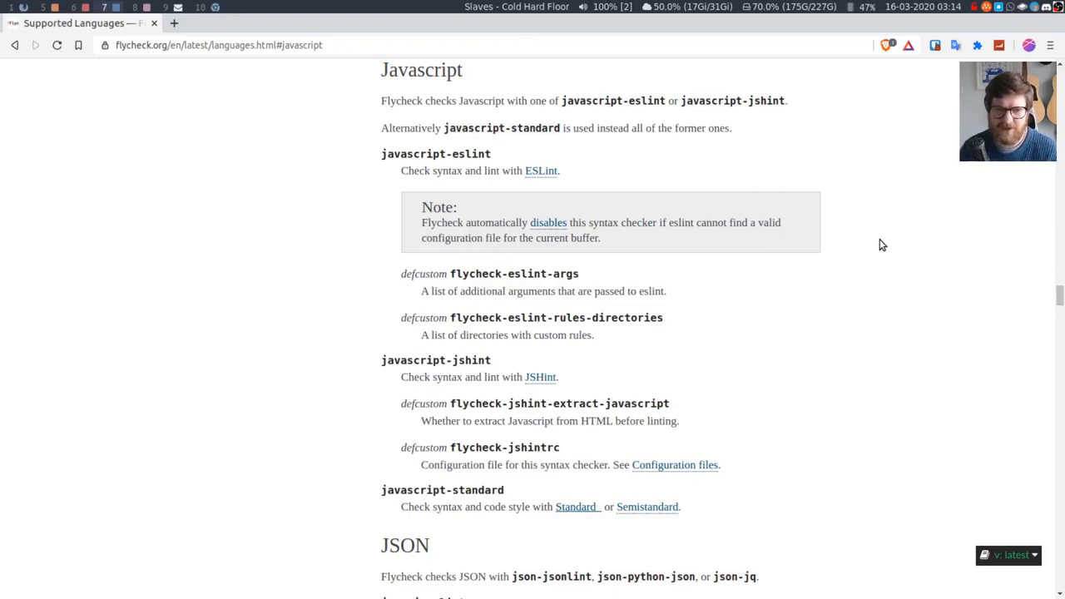
pyautogui.moveTo(874, 233)
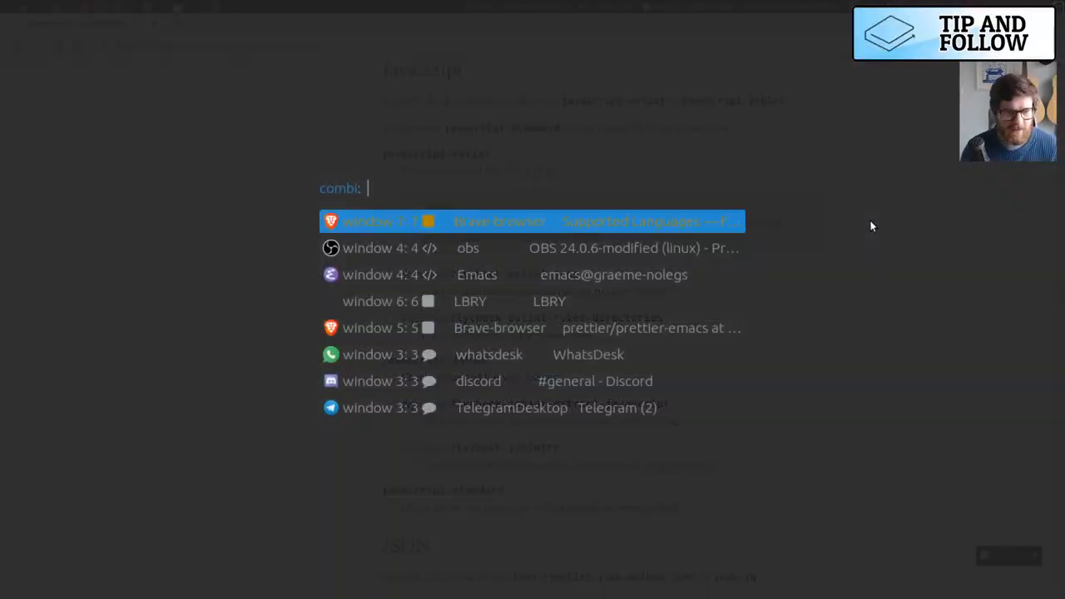
# - Filter the window switcher with 'ema' to bring the Emacs window beside the docs
pyautogui.write('ema')
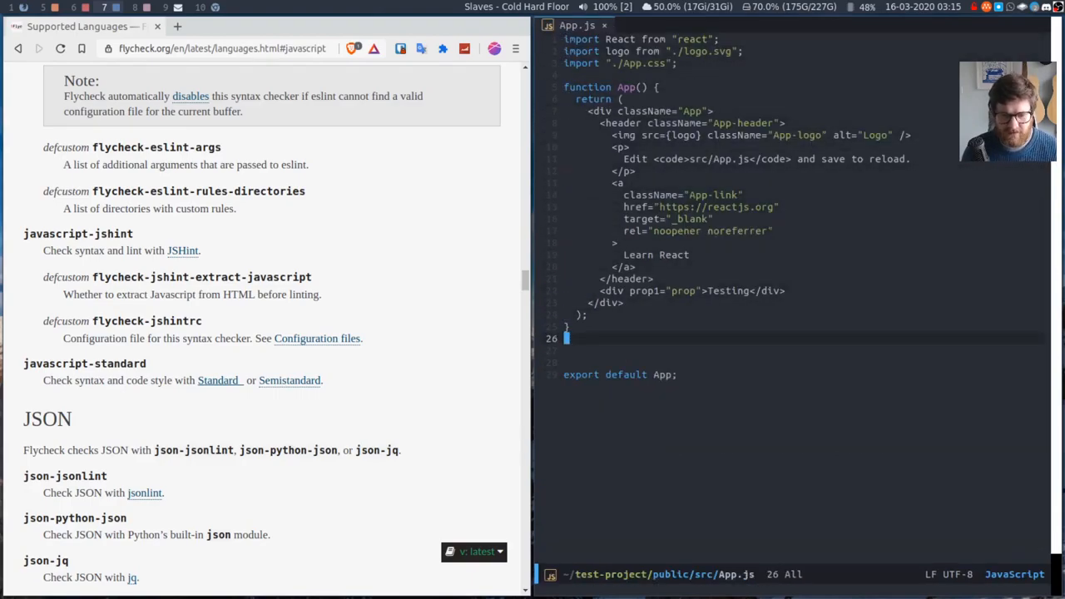
# - Add const test = "test"; and a test = "testing"; reassignment to App.js
pyautogui.write('const test =')
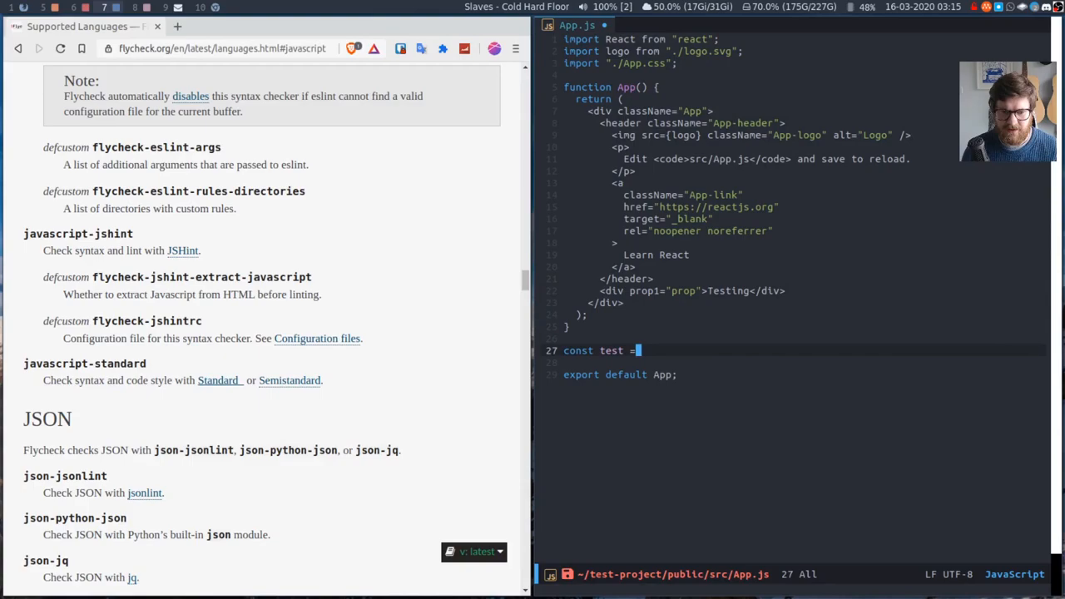
pyautogui.write('"test";')
pyautogui.write('test = ')
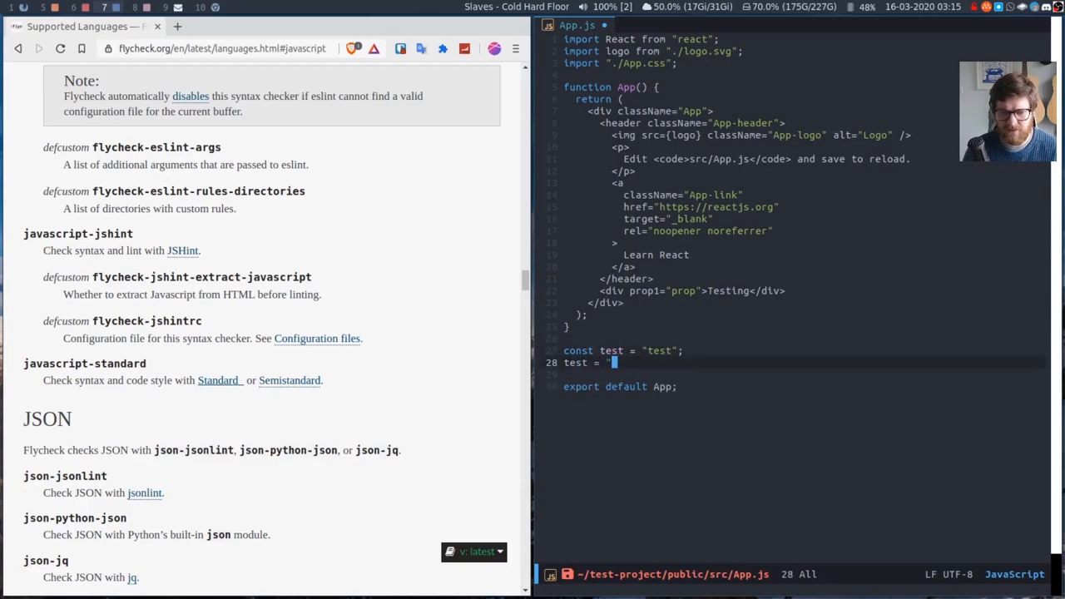
pyautogui.write('"testing";')
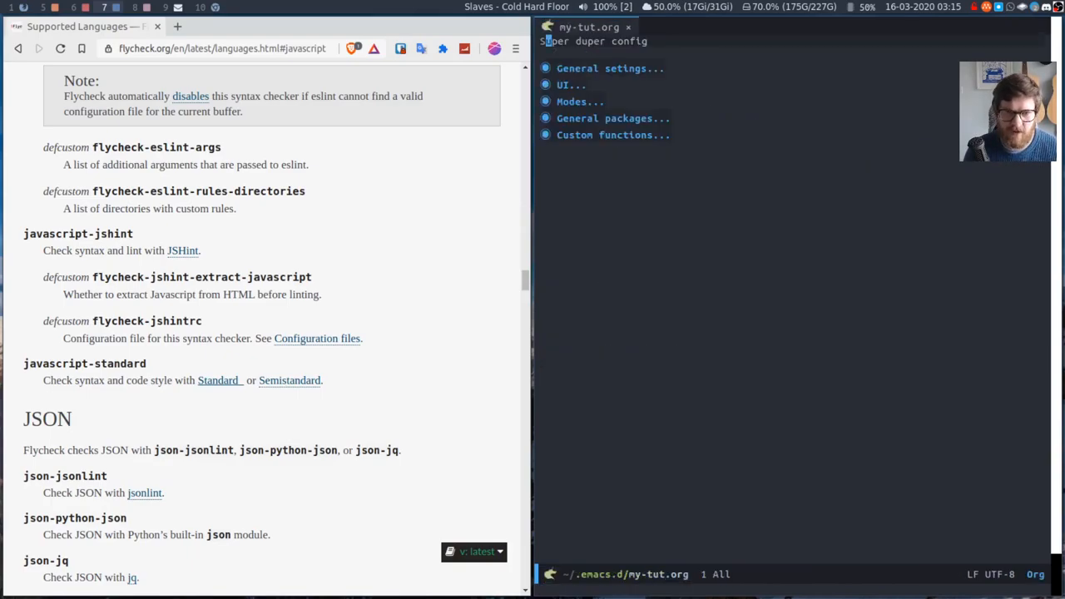
# - Under General packages, add a Flycheck heading with an empty emacs-lisp source block
pyautogui.click(613, 118)
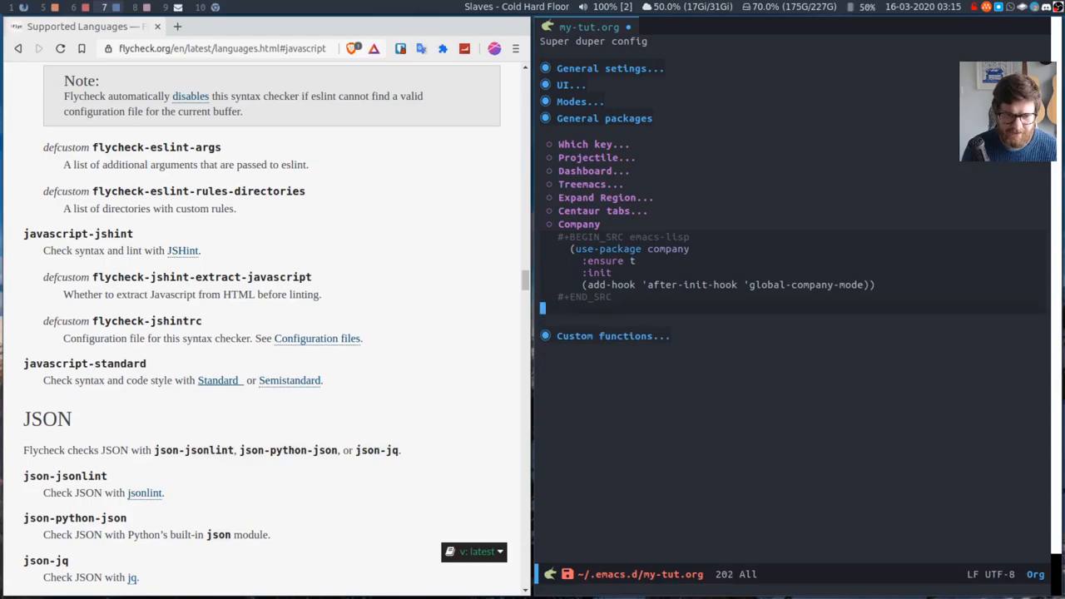
pyautogui.write('Flycheck')
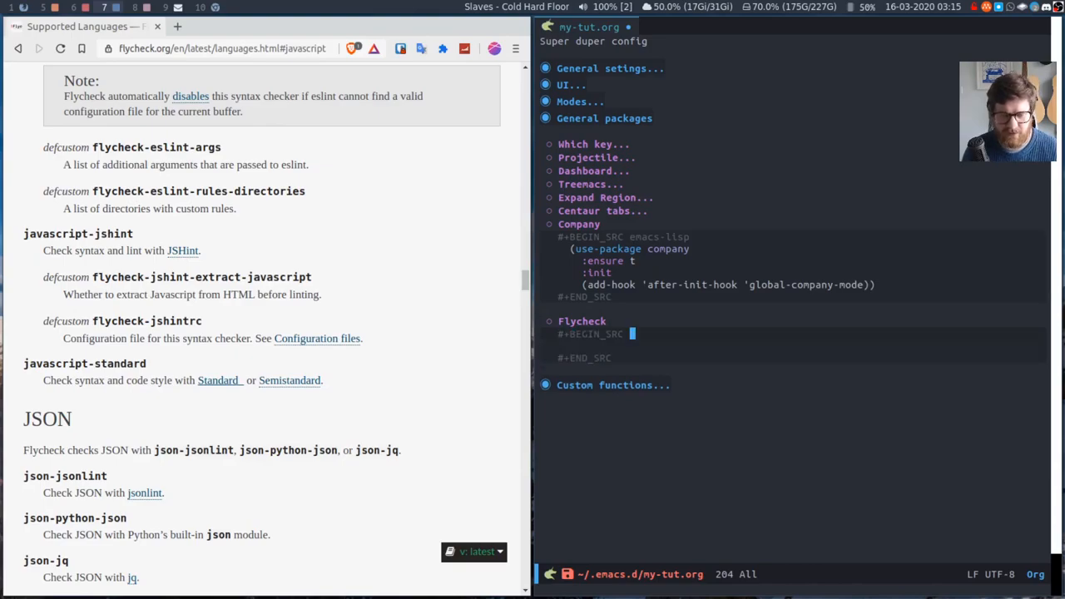
pyautogui.write('emacs-lisp')
pyautogui.write('(use-package fly')
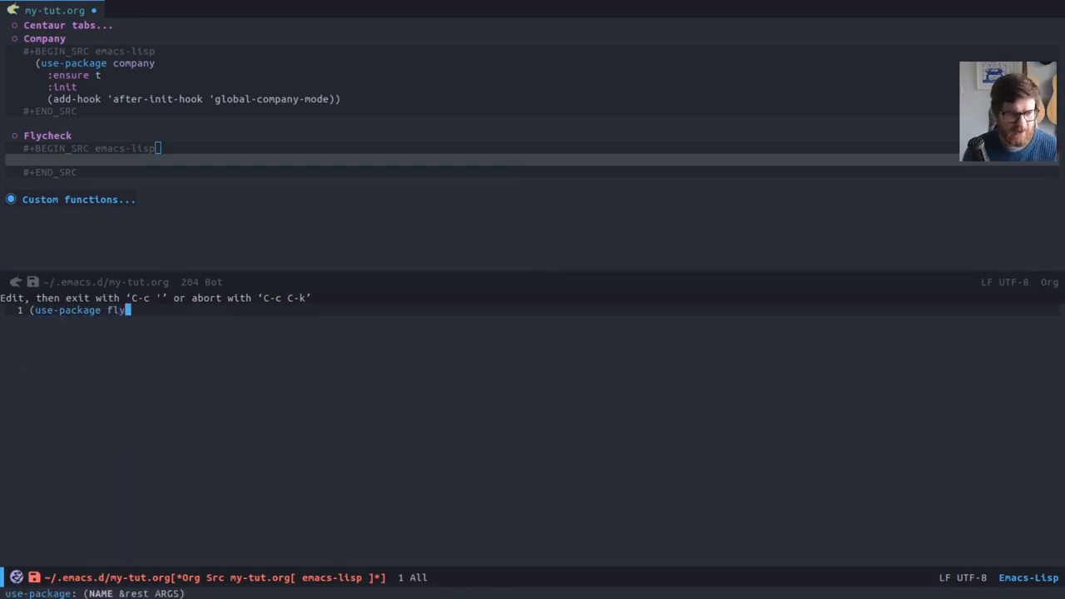
# - Declare (use-package flycheck :ensure t with :init accepted from completion
pyautogui.write('check-mode-hook')
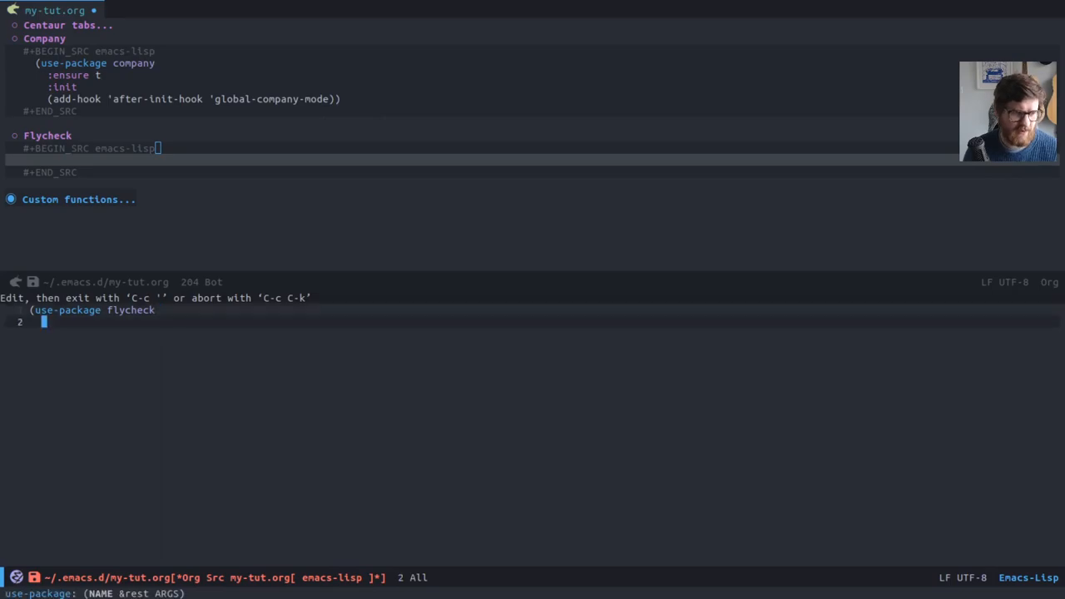
pyautogui.write(':ensure t')
pyautogui.write(':in')
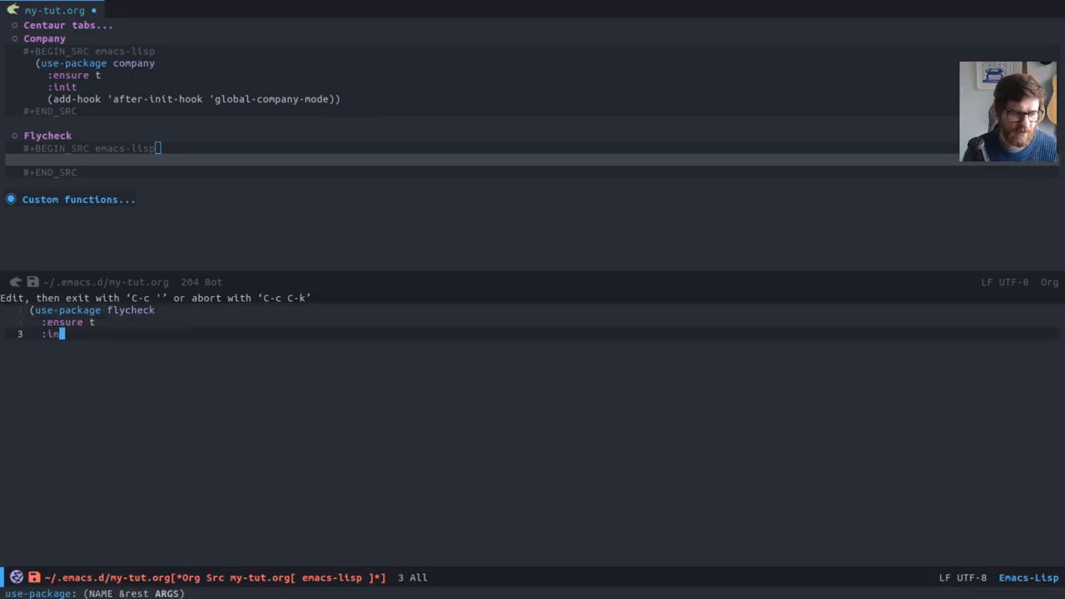
pyautogui.write('it')
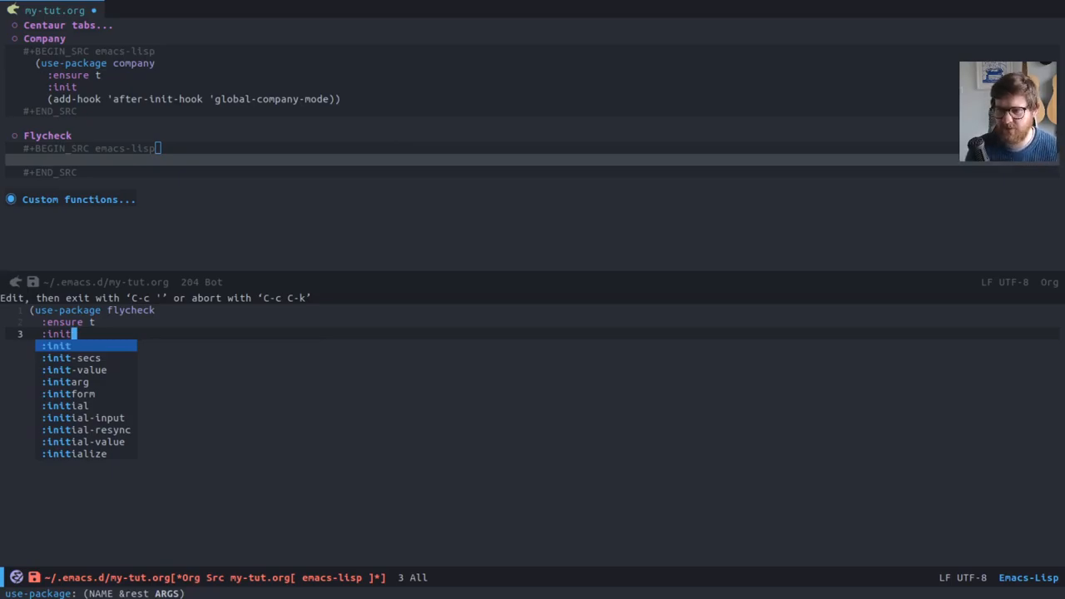
pyautogui.press('Return')
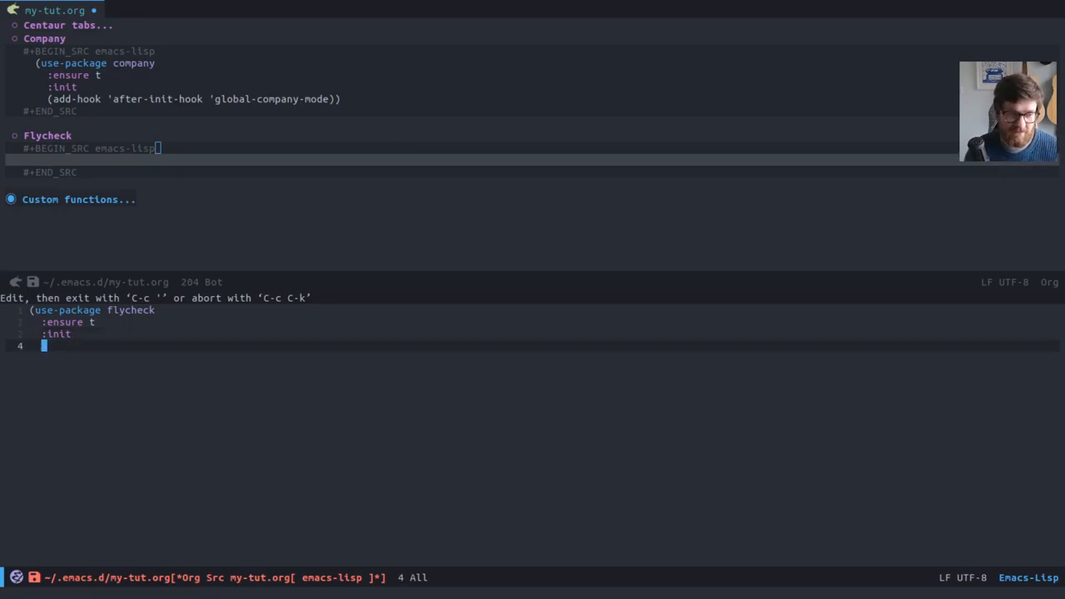
# - Complete the :init body with (global-flycheck-mode) and close the declaration
pyautogui.write('(glob')
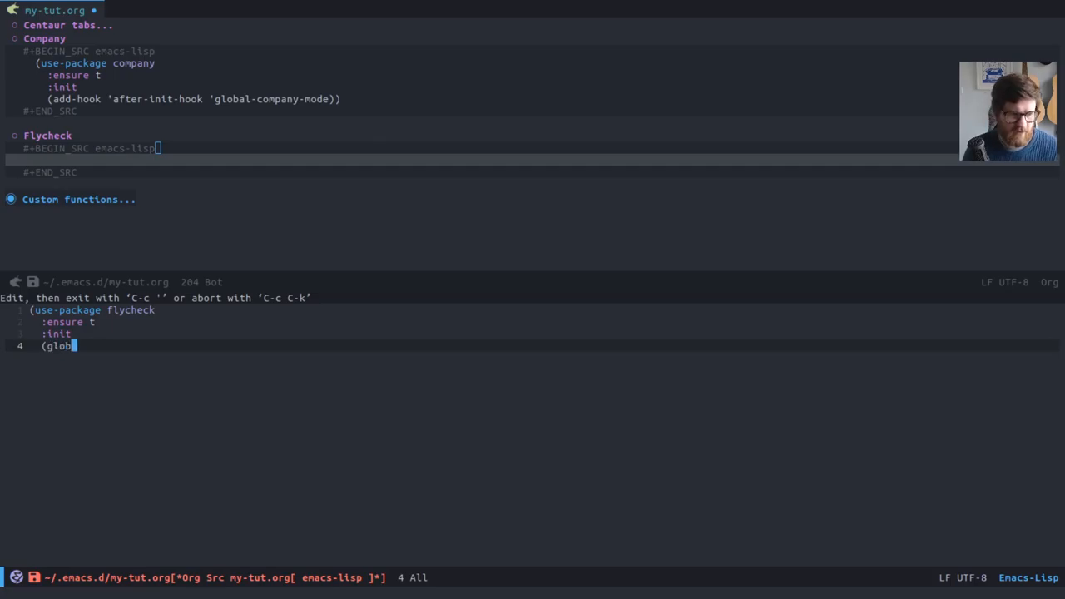
pyautogui.write('al-flycheck-mode')
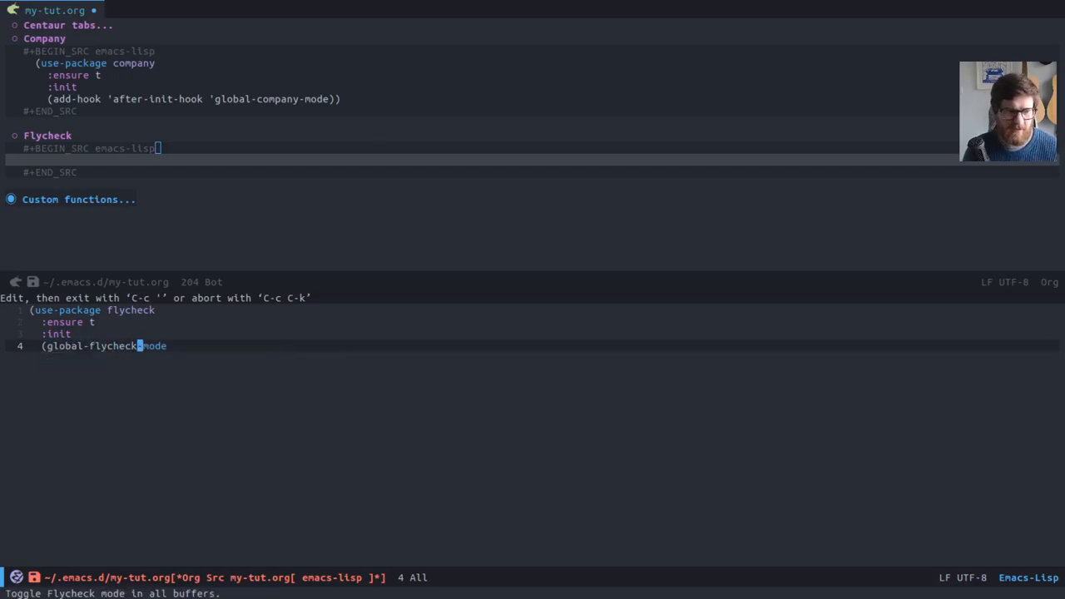
pyautogui.write('))')
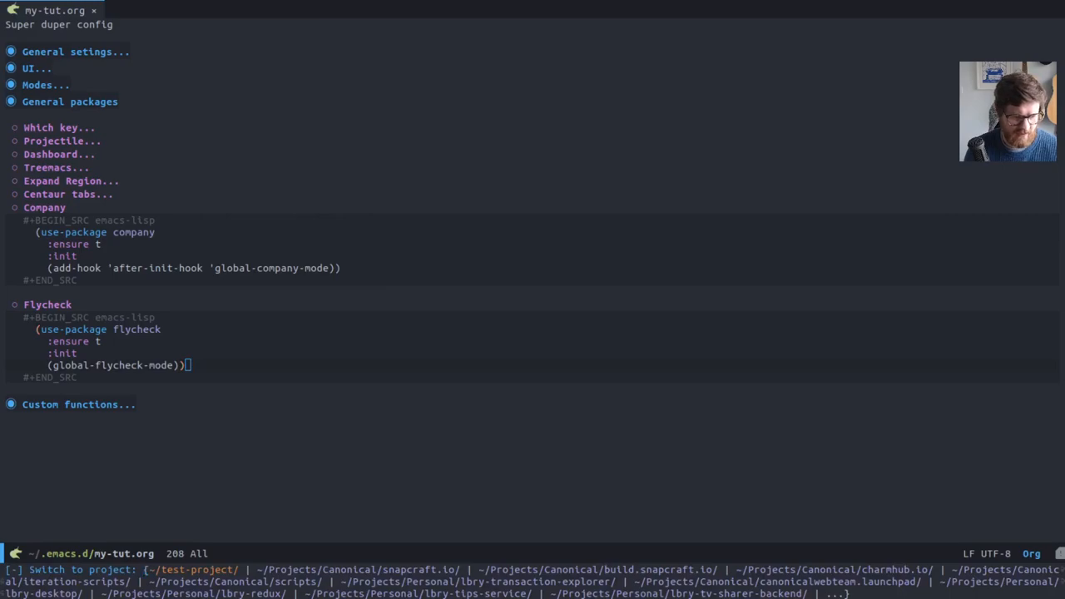
# - Open App.js in test-project and inspect the no-unused-vars warning on 'test'
pyautogui.write('App.js')
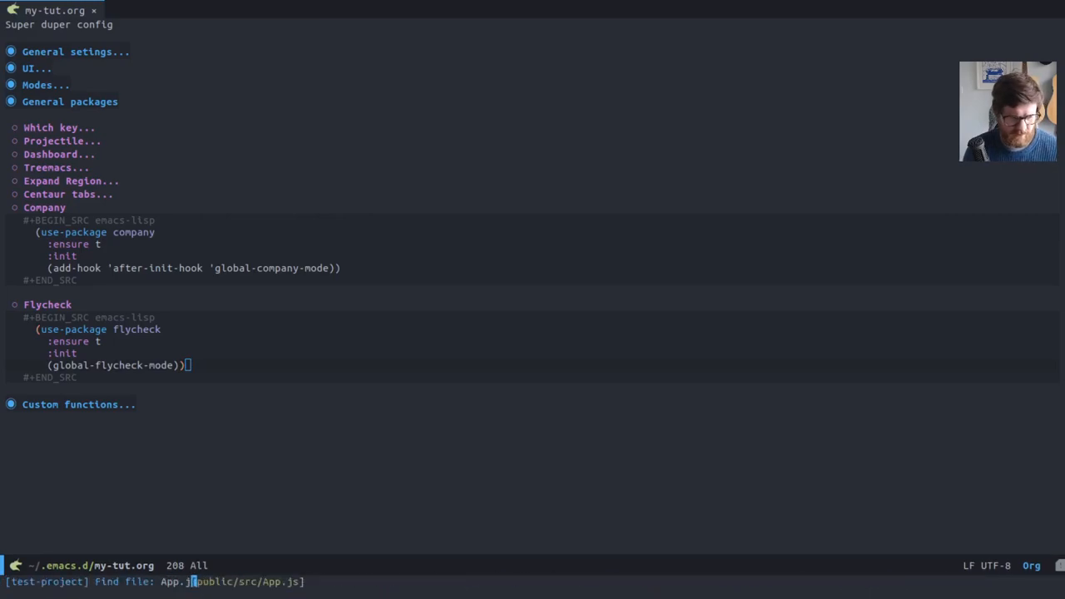
pyautogui.press('Return')
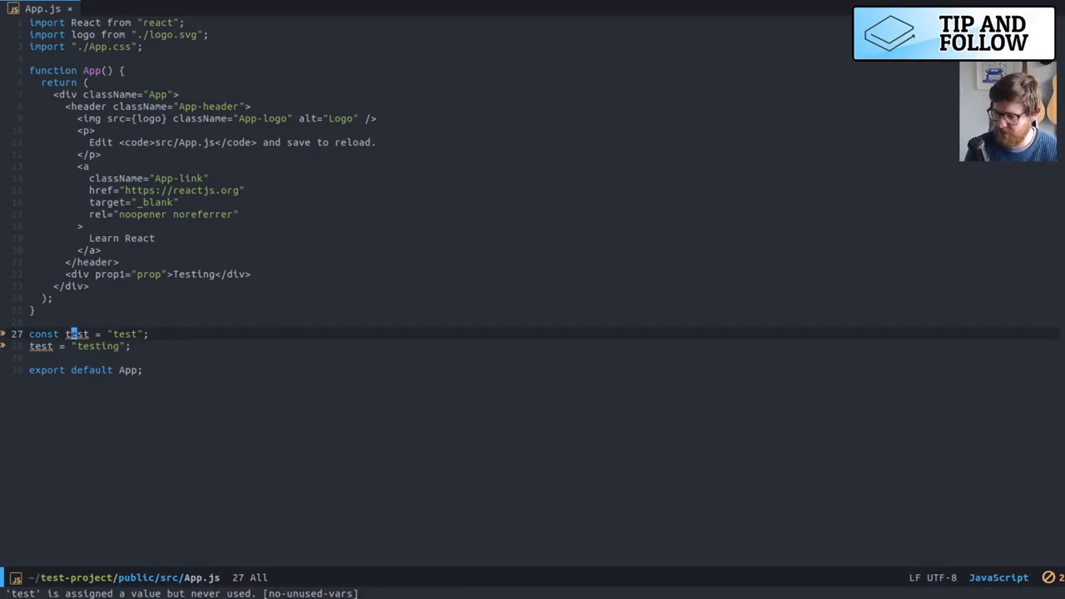
pyautogui.click(42, 347)
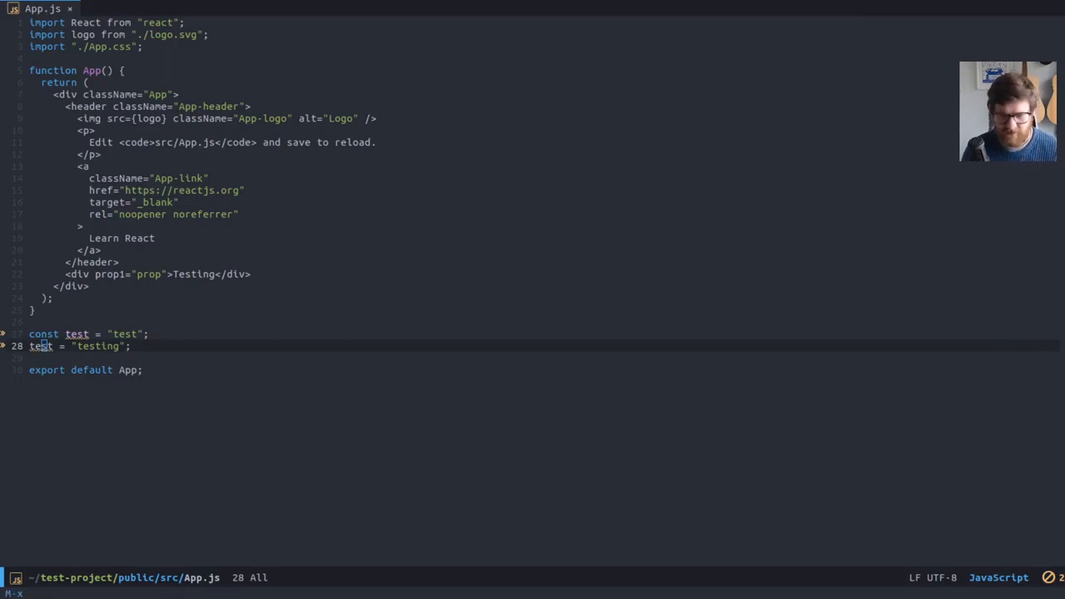
# - Run flycheck-verify-setup to show the *Flycheck checkers* report with javascript-eslint enabled
pyautogui.write('flycheck-verify-setu')
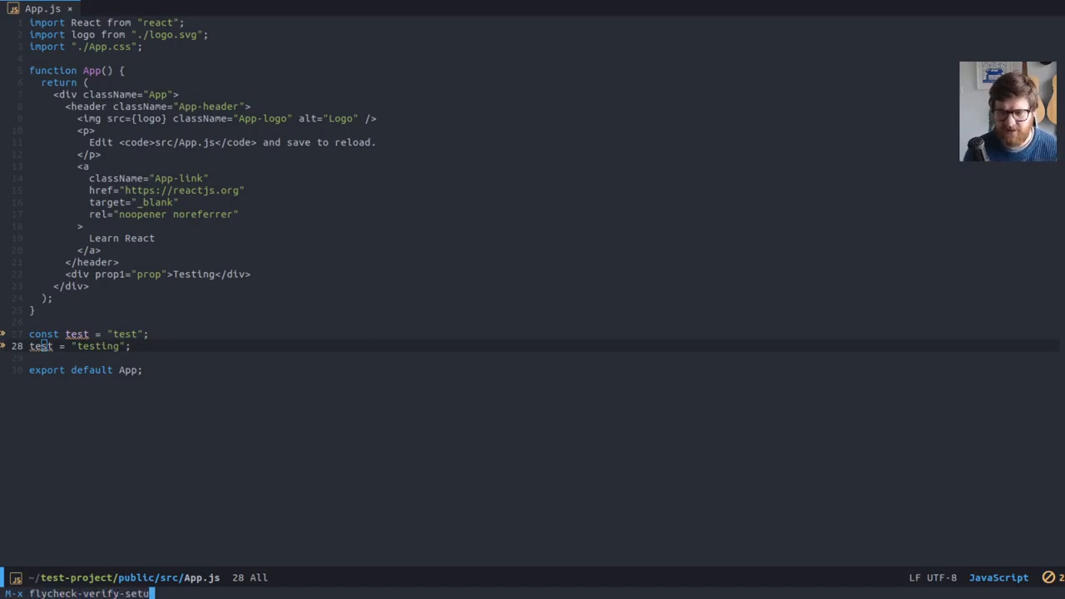
pyautogui.press('Return')
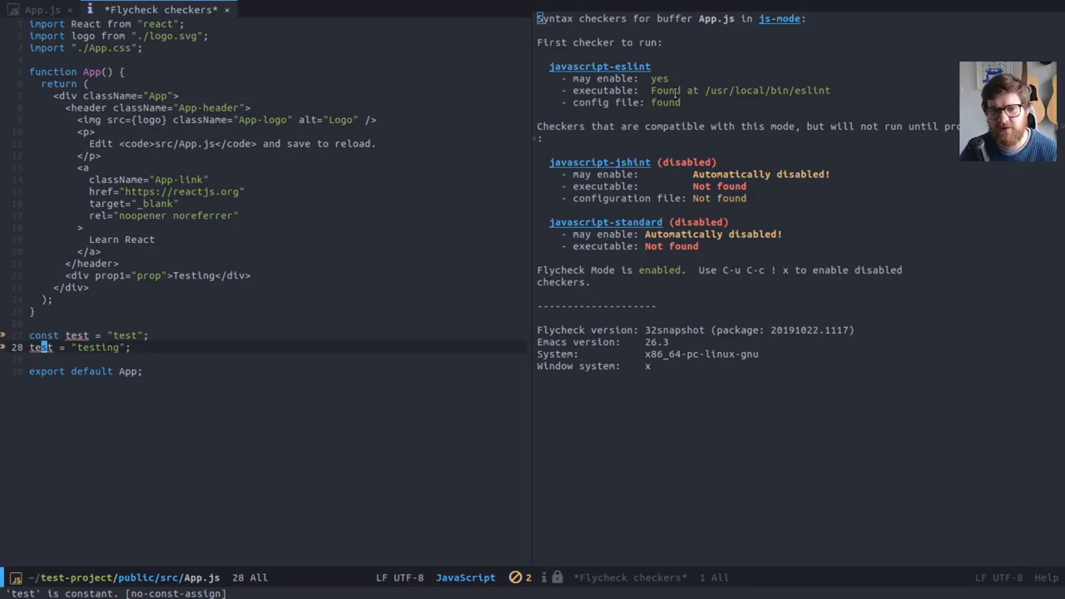
pyautogui.moveTo(837, 95)
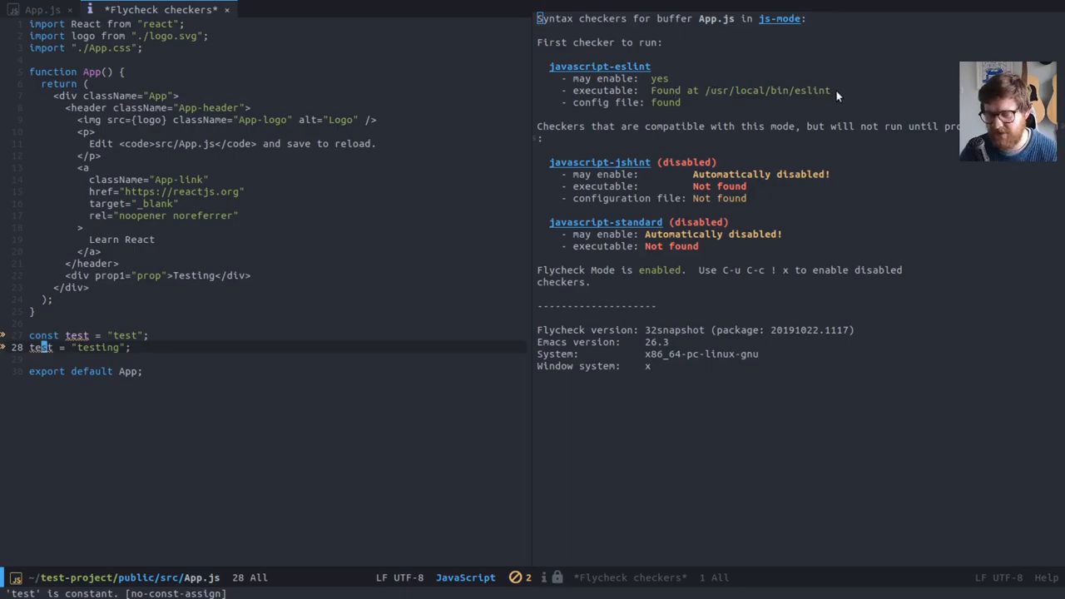
pyautogui.moveTo(752, 119)
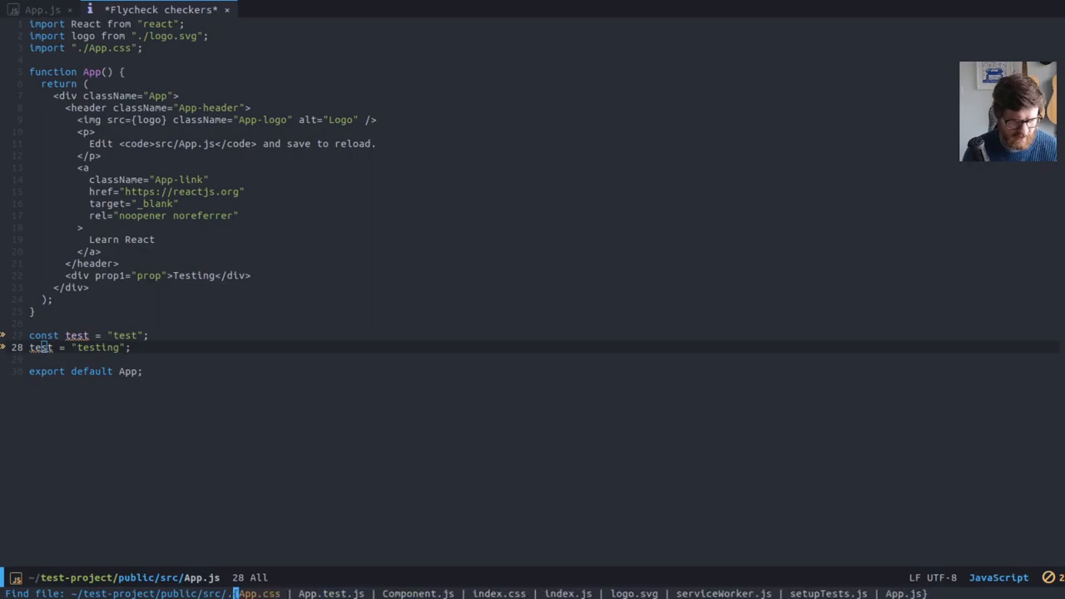
# - Open ~/.eslintrc.js showing the babel-eslint parser, jest/react plugins and rules
pyautogui.write('.e')
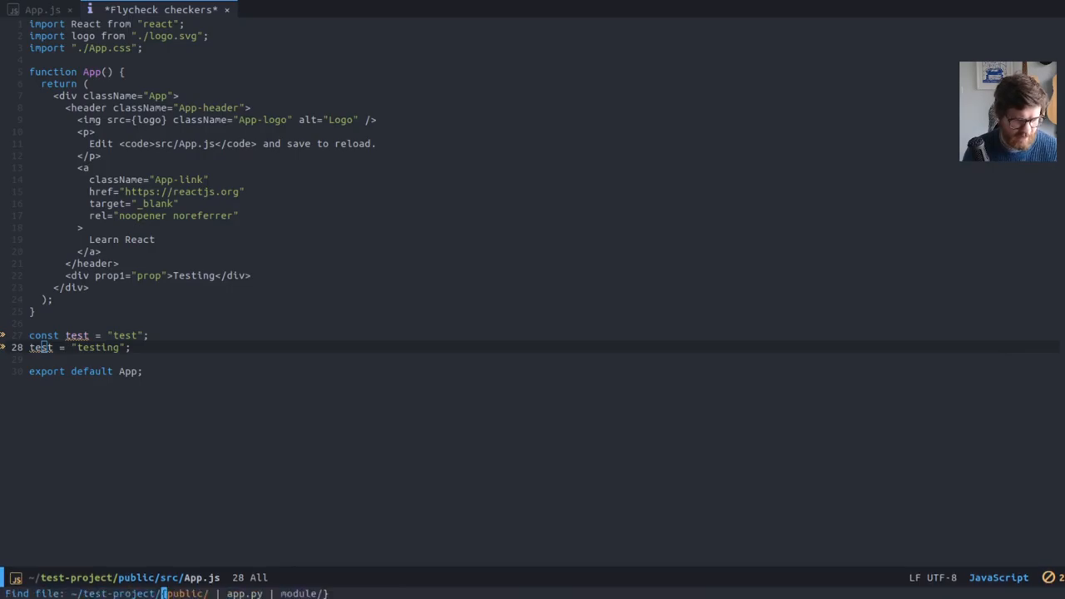
pyautogui.write('/.es')
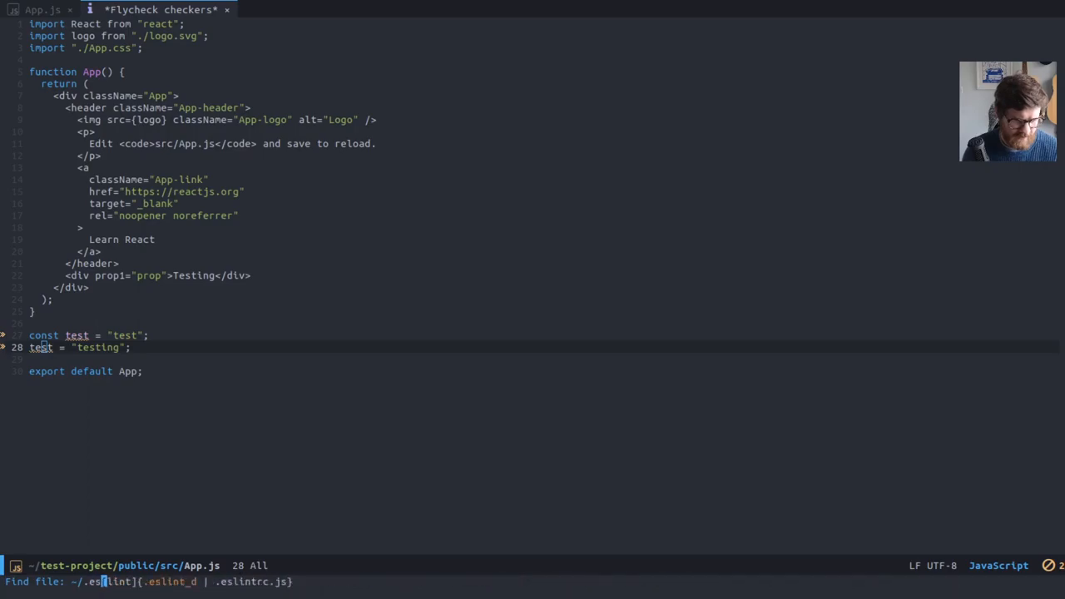
pyautogui.press('Return')
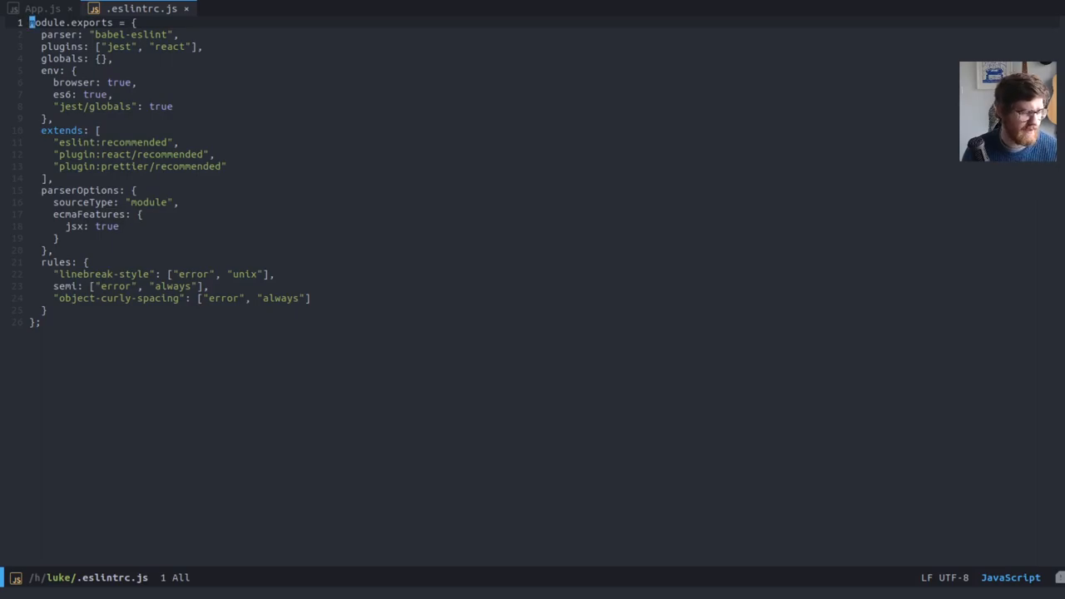
pyautogui.moveTo(579, 209)
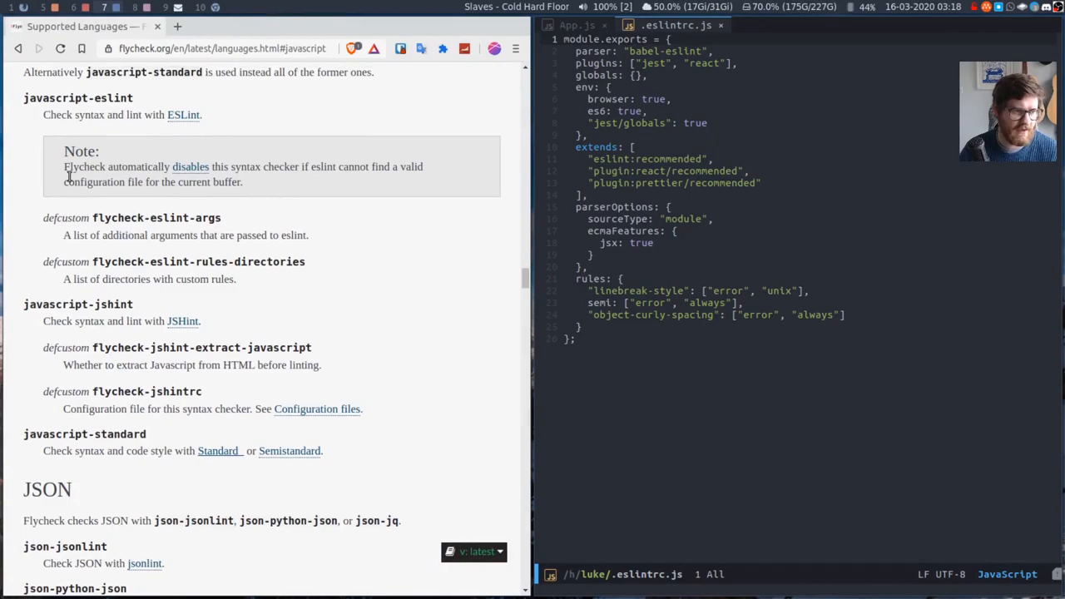
# - Highlight the javascript-eslint note in Chrome, then return focus to Emacs
pyautogui.moveTo(63, 166); pyautogui.dragTo(243, 182)
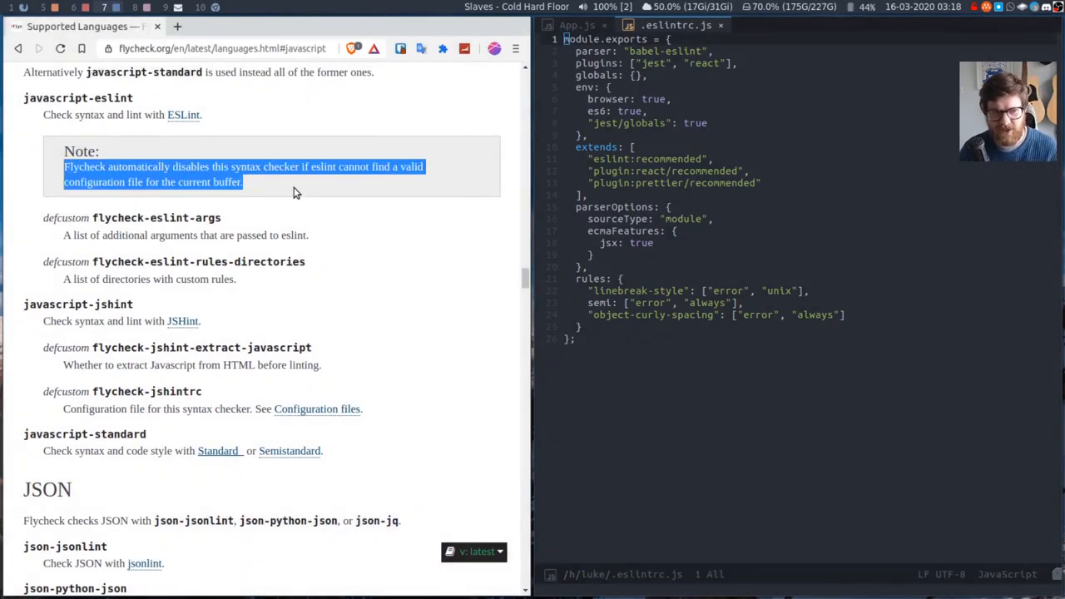
pyautogui.click(292, 191)
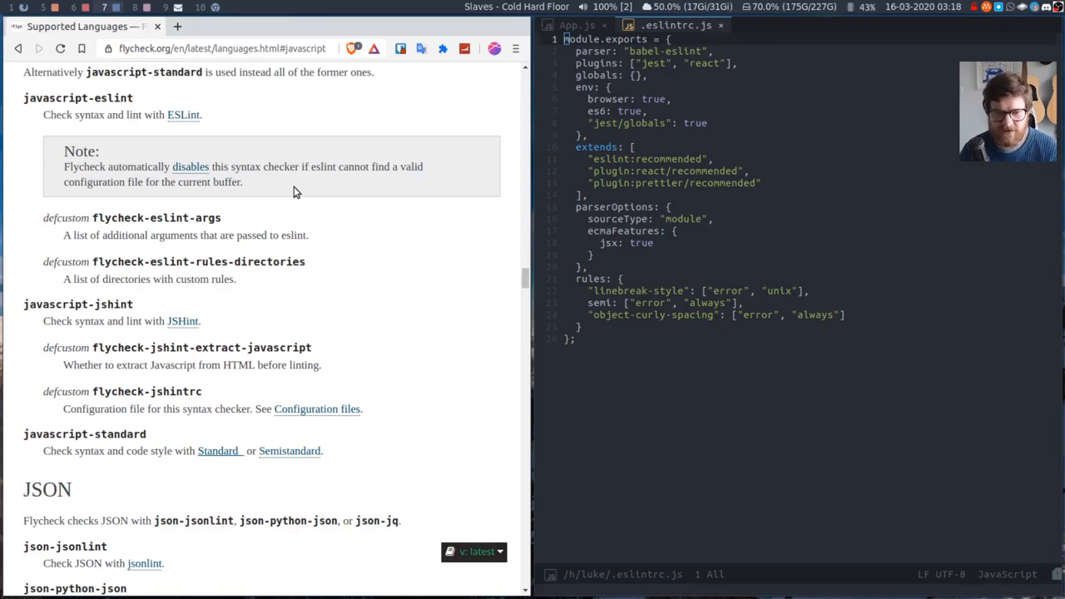
pyautogui.moveTo(712, 44)
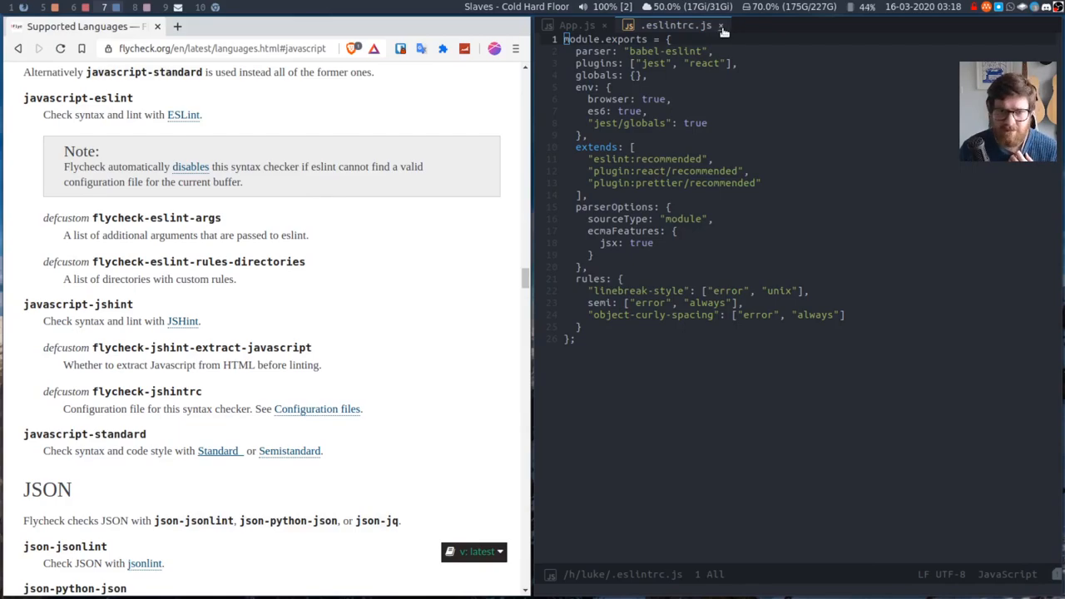
pyautogui.click(576, 24)
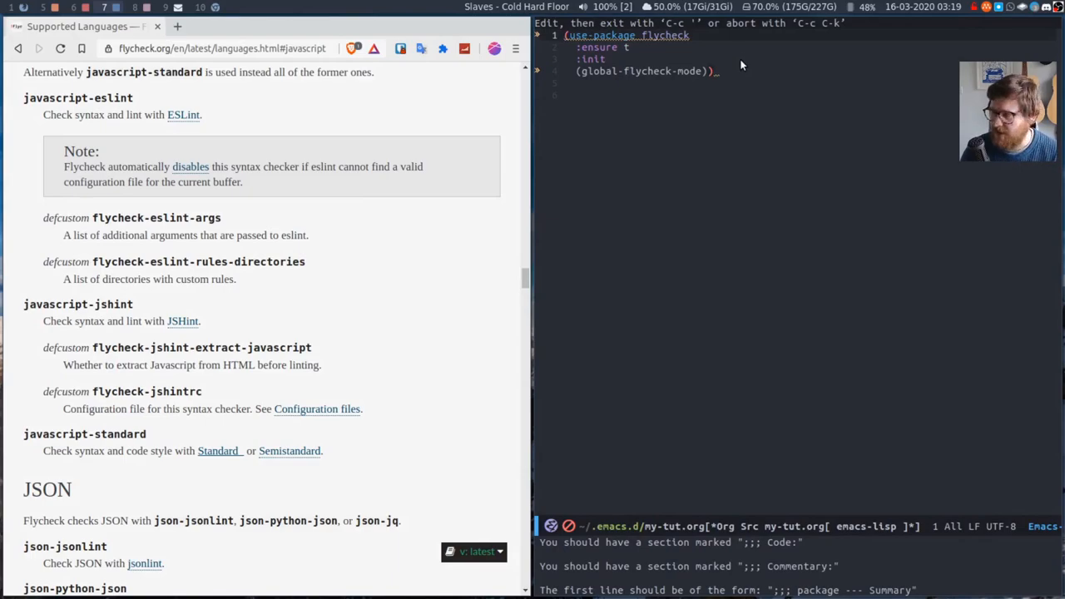
pyautogui.moveTo(746, 80)
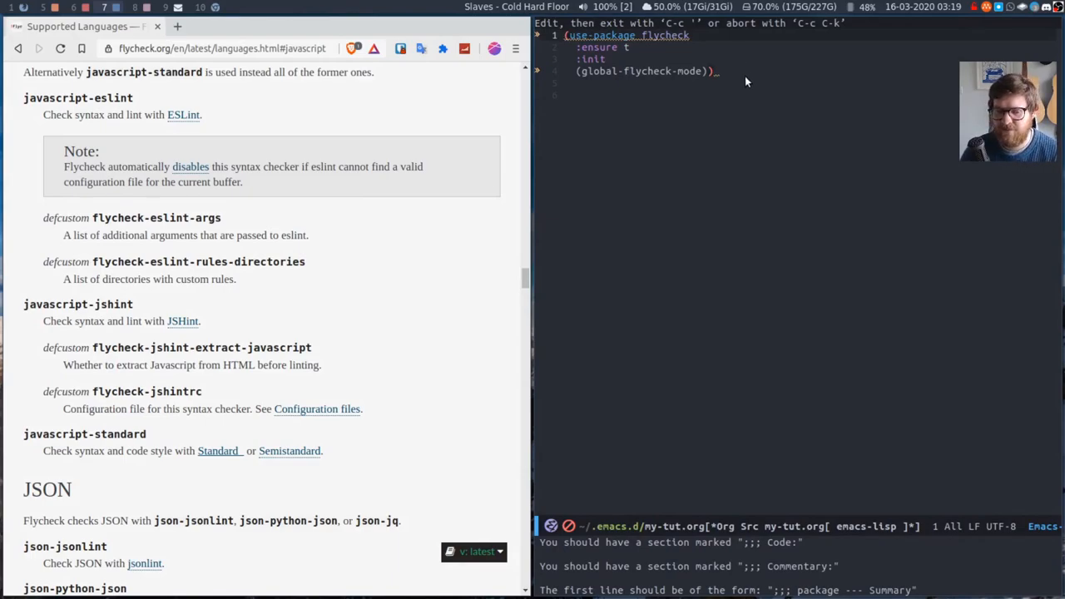